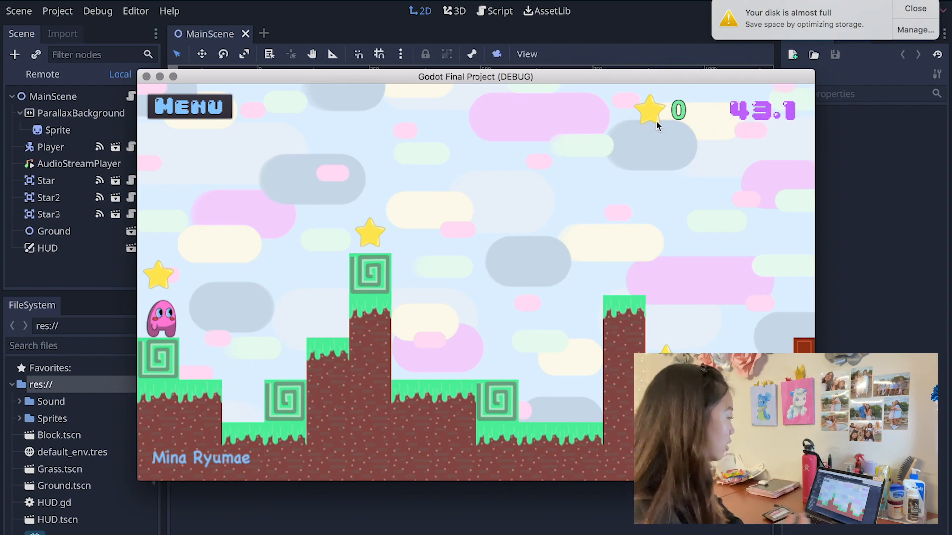
{"action": "mouse_move", "coordinate": [172, 263]}
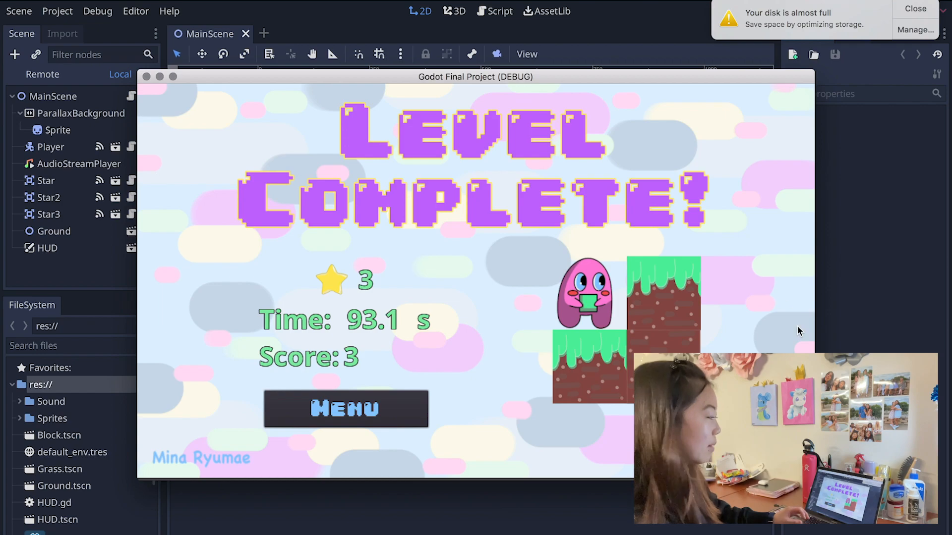
{"action": "mouse_move", "coordinate": [166, 256]}
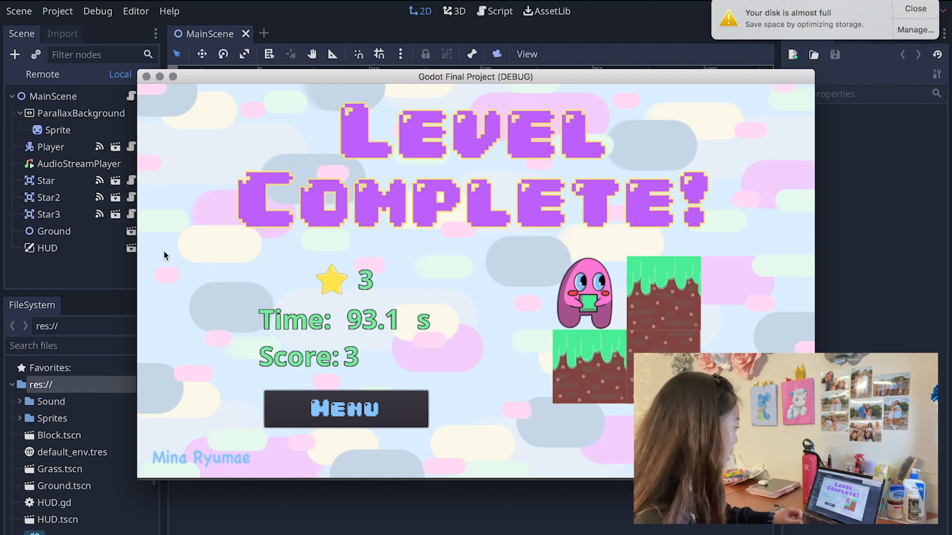
{"action": "mouse_move", "coordinate": [333, 279]}
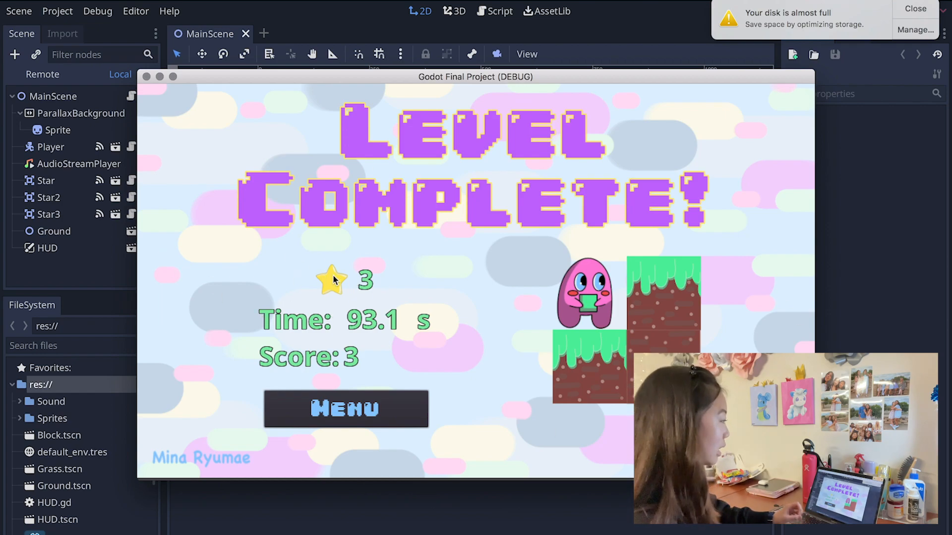
{"action": "mouse_move", "coordinate": [358, 340]}
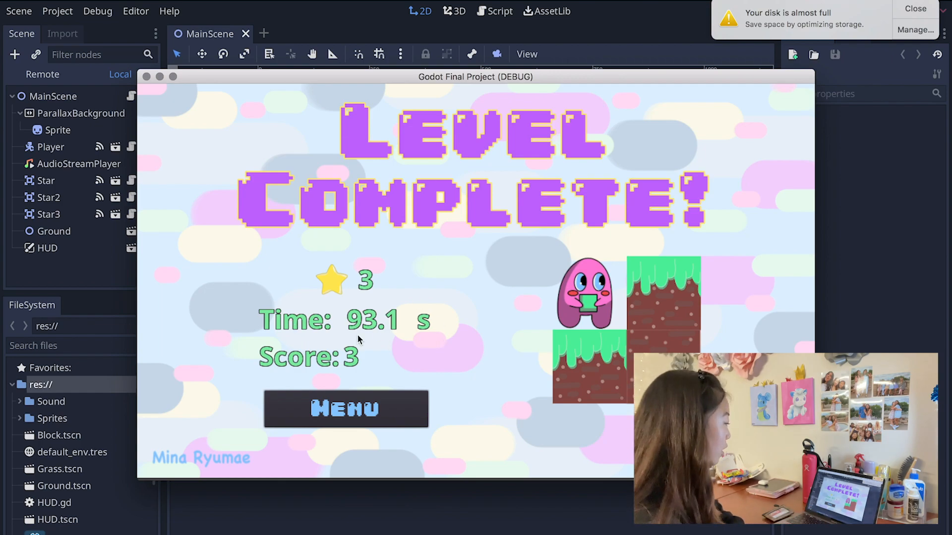
{"action": "mouse_move", "coordinate": [348, 375]}
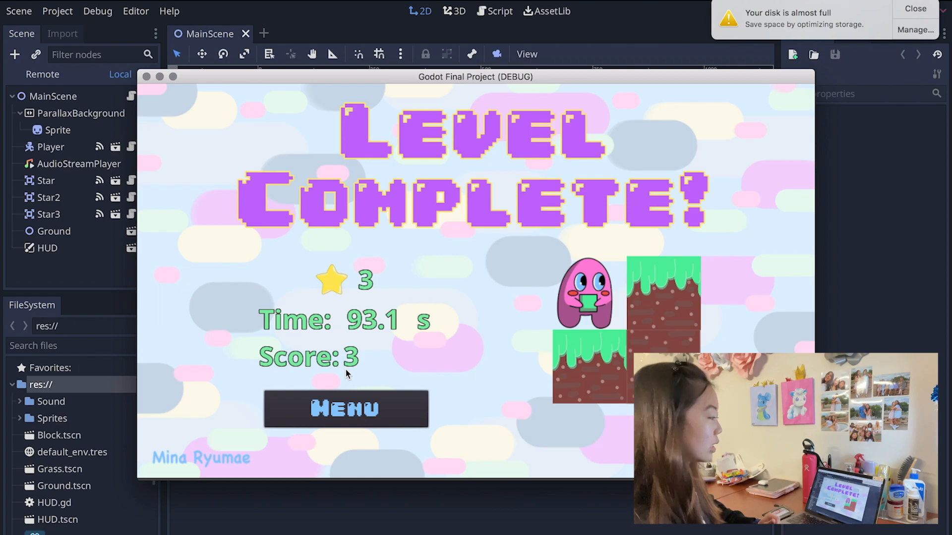
{"action": "mouse_move", "coordinate": [328, 294]}
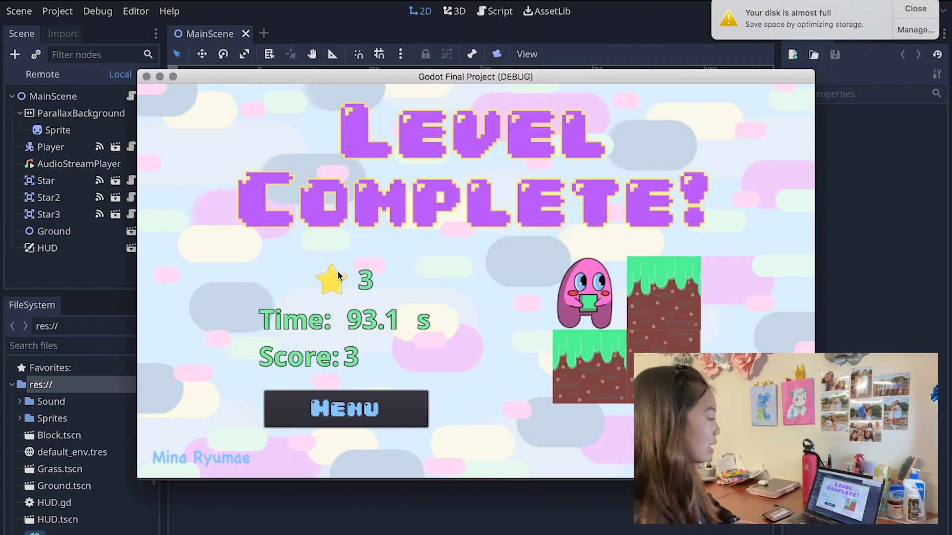
{"action": "mouse_move", "coordinate": [346, 320]}
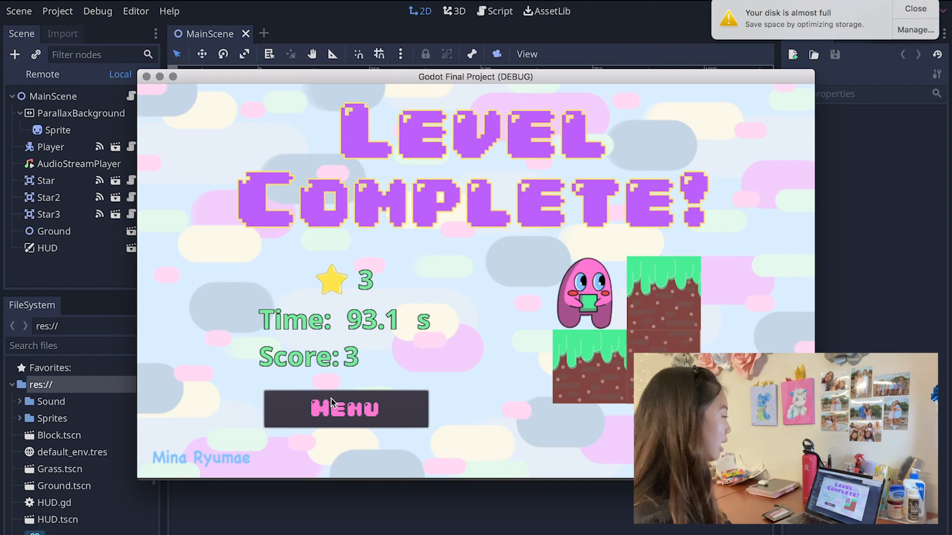
Step: Exit the Level Complete results screen to the Main Menu showing Play and How To
{"action": "left_click", "coordinate": [345, 408]}
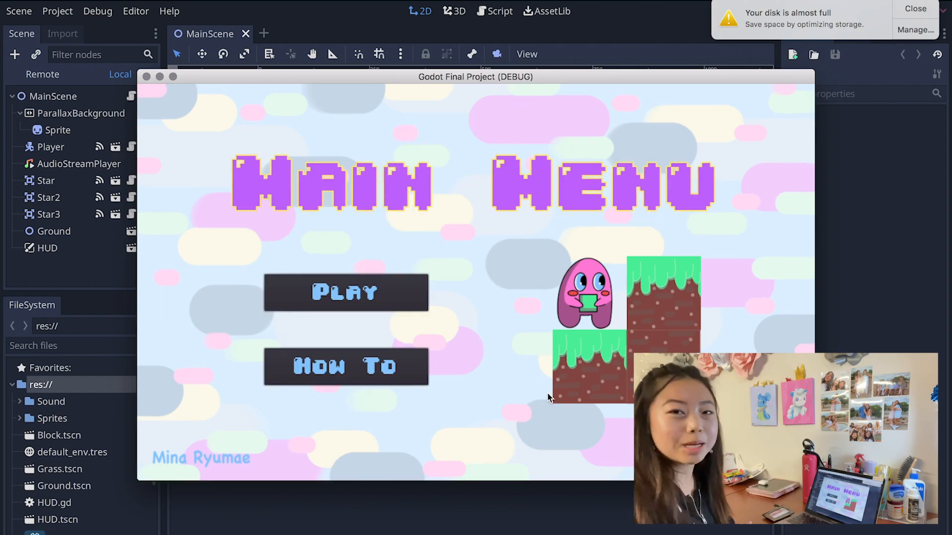